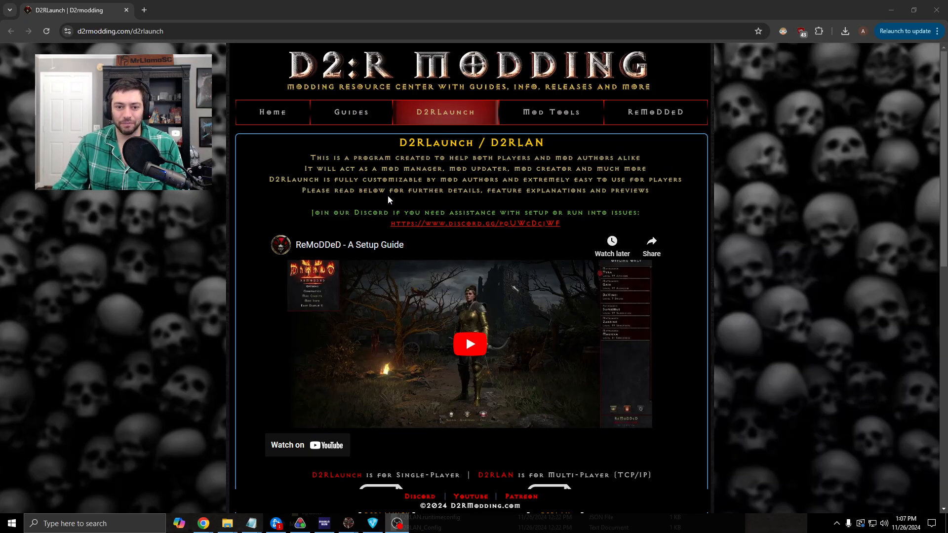
Scroll the D2RLaunch page down to the D2RLaunch and D2RLAN download icons.
left_click_drag(308, 158, 565, 169)
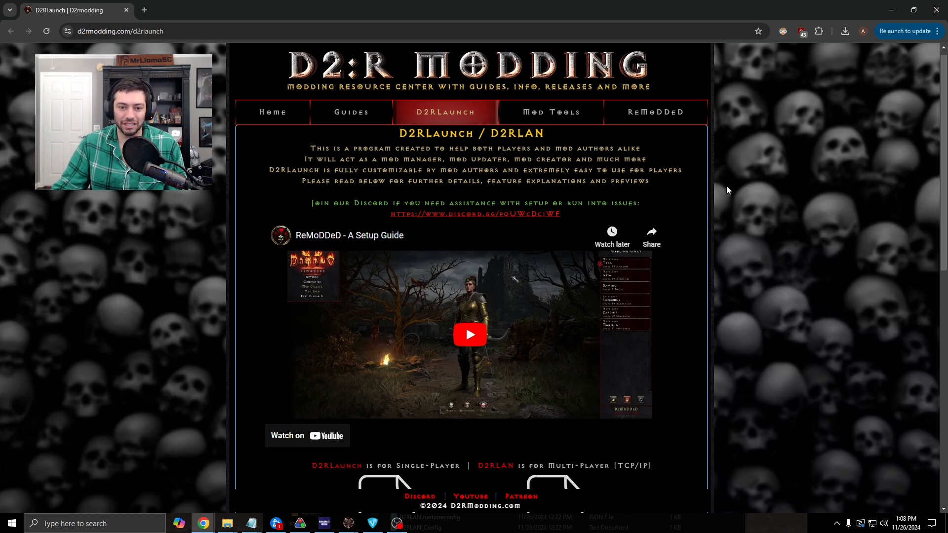
scroll("down", 3)
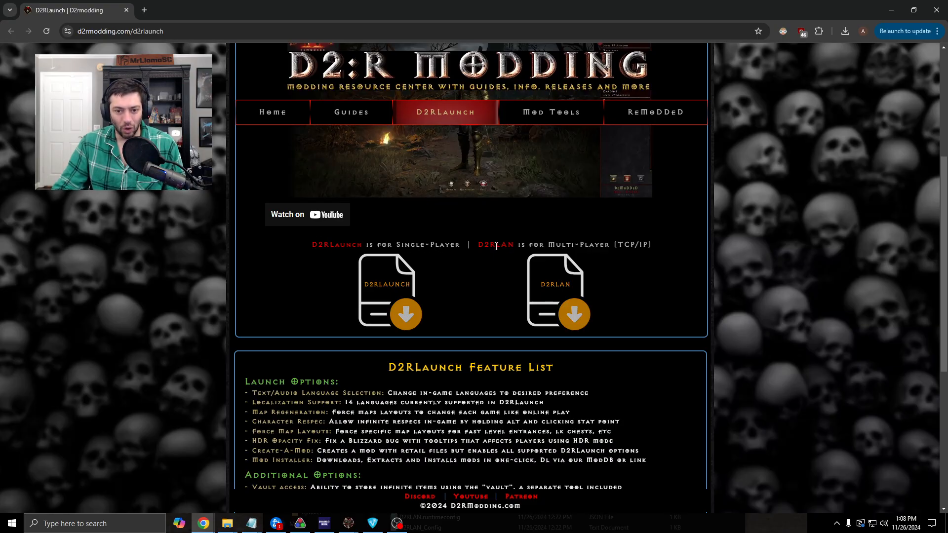
mouse_move(572, 316)
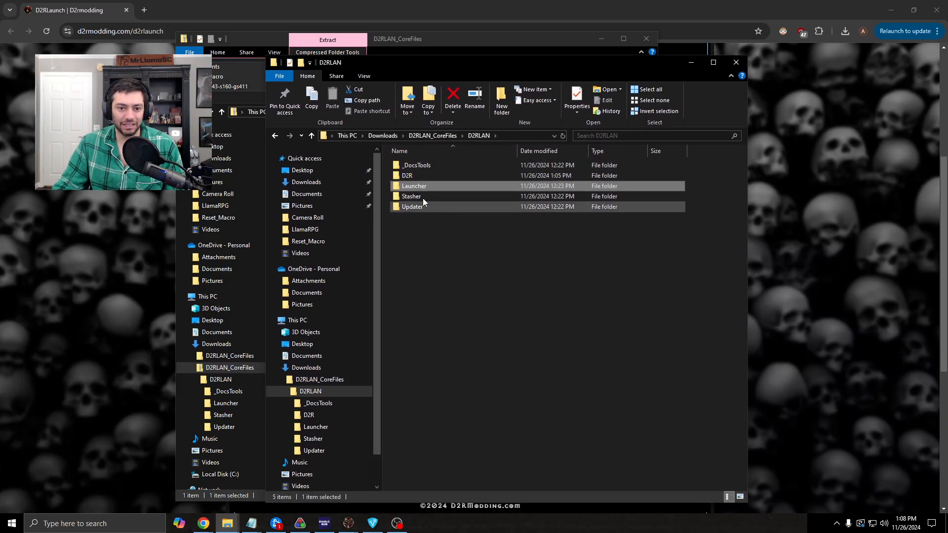
mouse_move(414, 186)
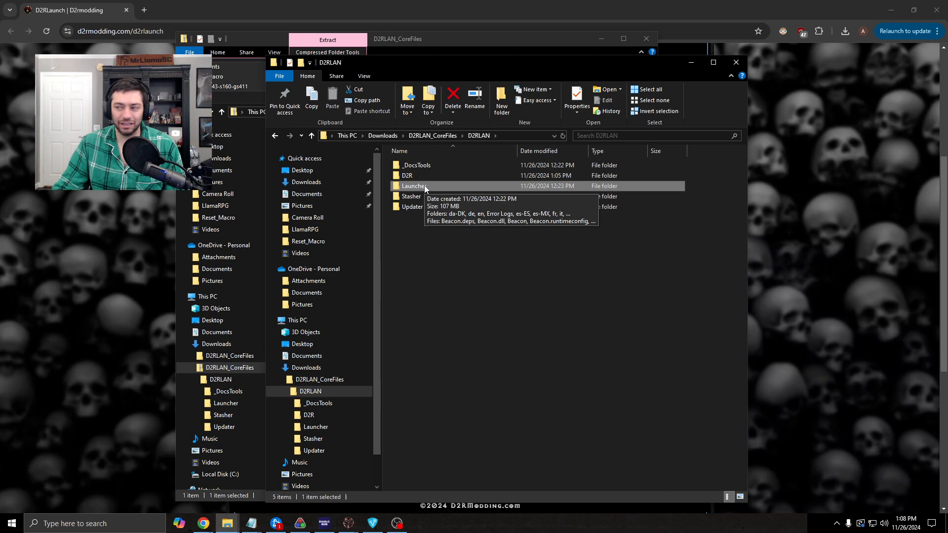
Enter the Launcher folder and select the D2RLAN application file.
double_click(413, 186)
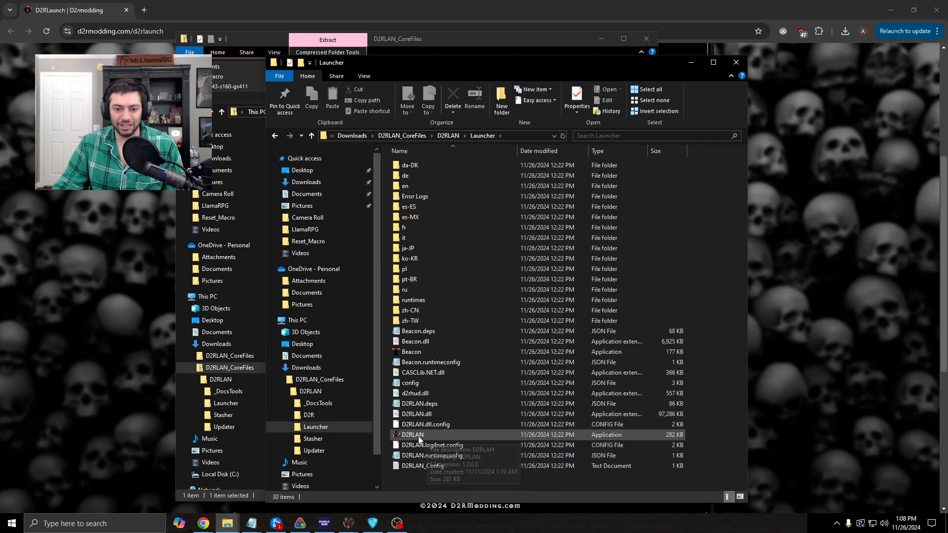
left_click(412, 434)
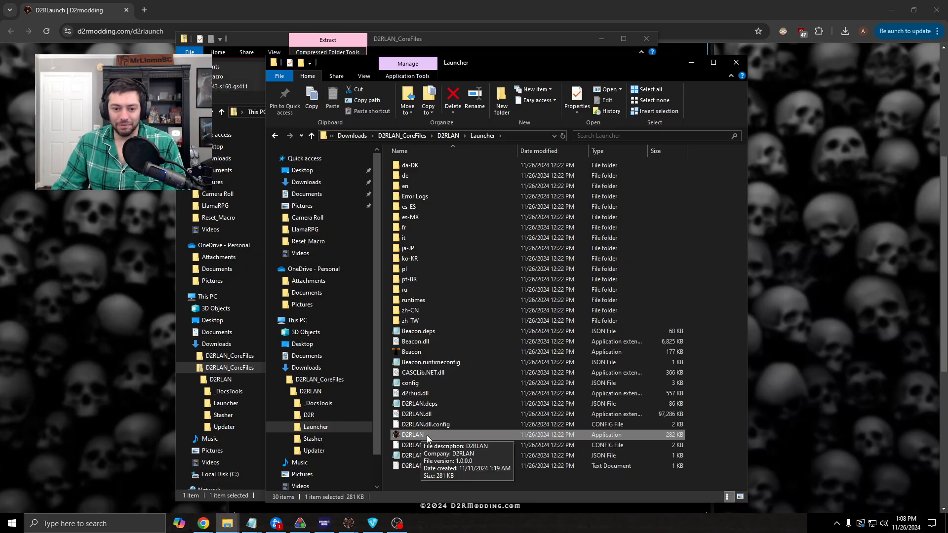
Start D2RLAN v1.0.6 and dismiss the stray Download A New Mod window.
double_click(412, 435)
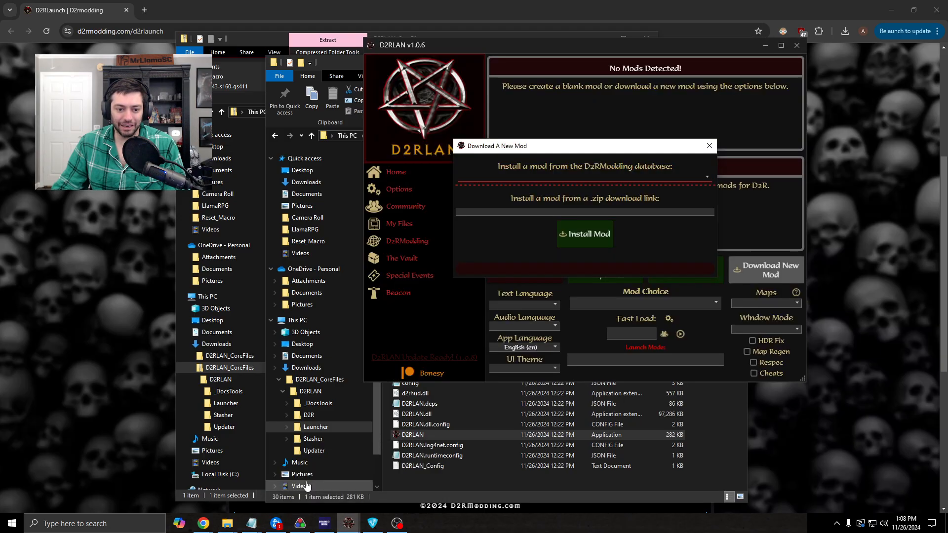
left_click(709, 147)
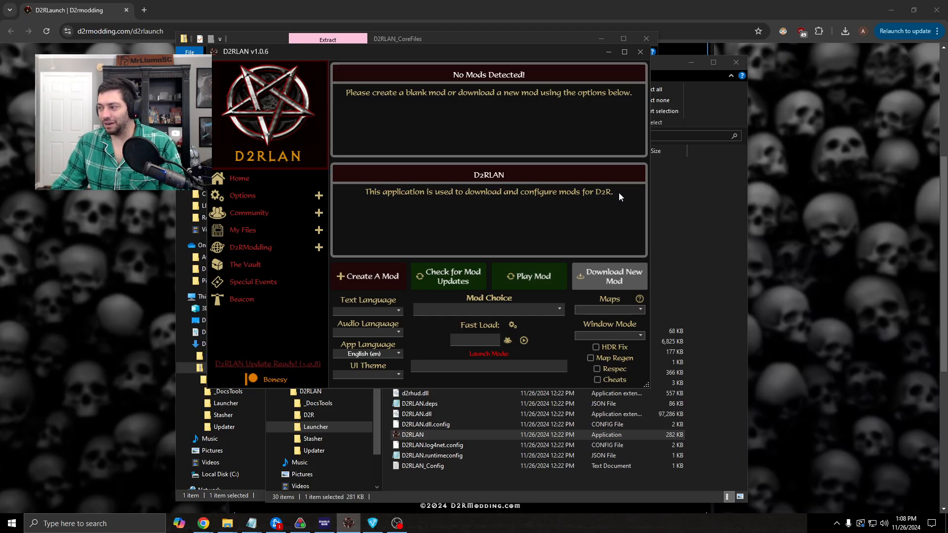
mouse_move(633, 262)
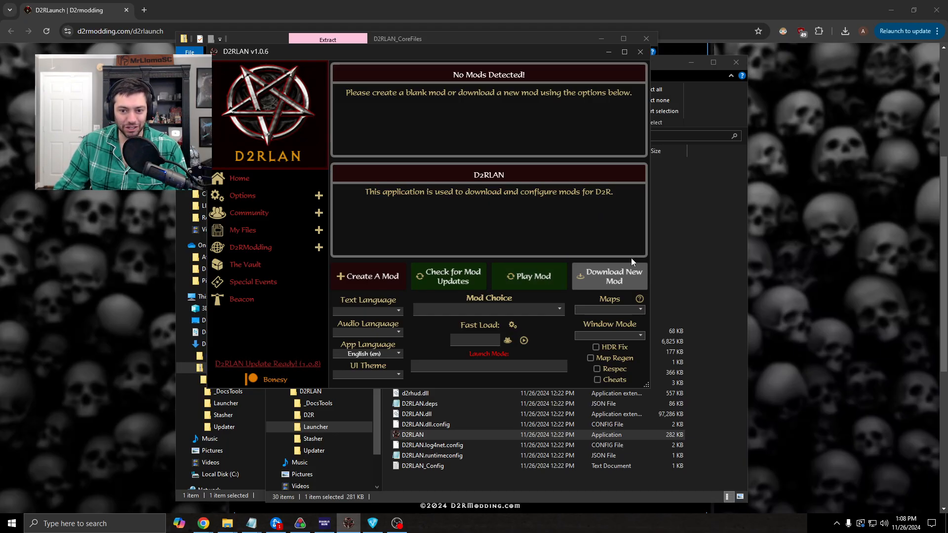
Download a new mod, choosing Base TCP Files from the database, and install it.
left_click(610, 276)
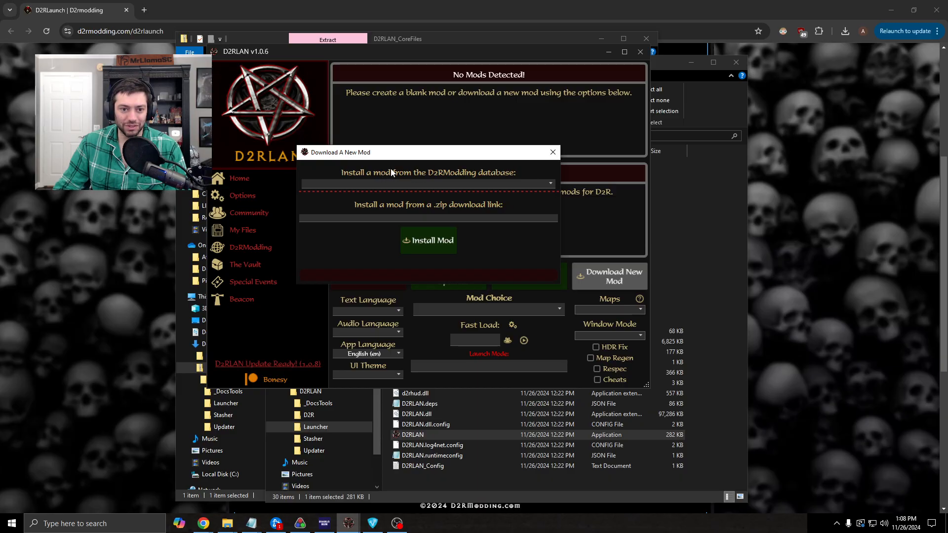
left_click(428, 184)
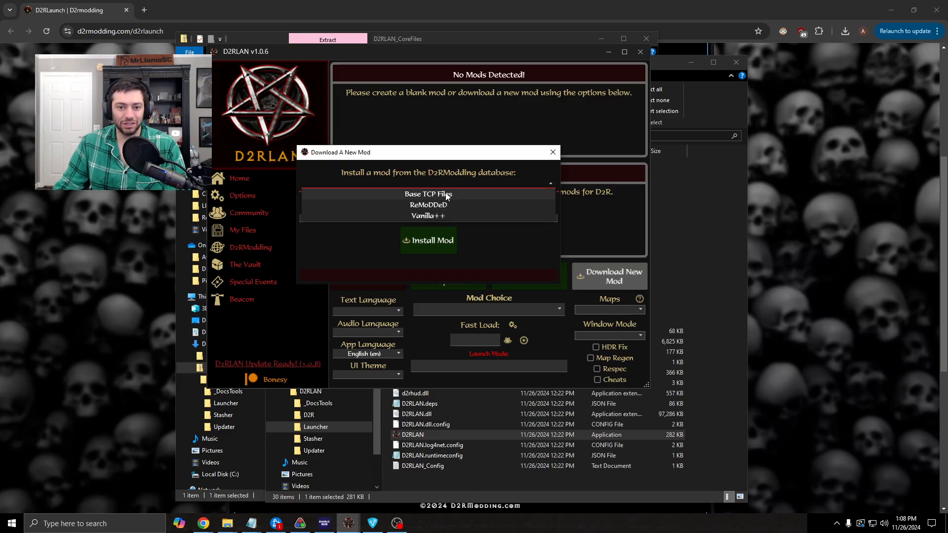
left_click(427, 194)
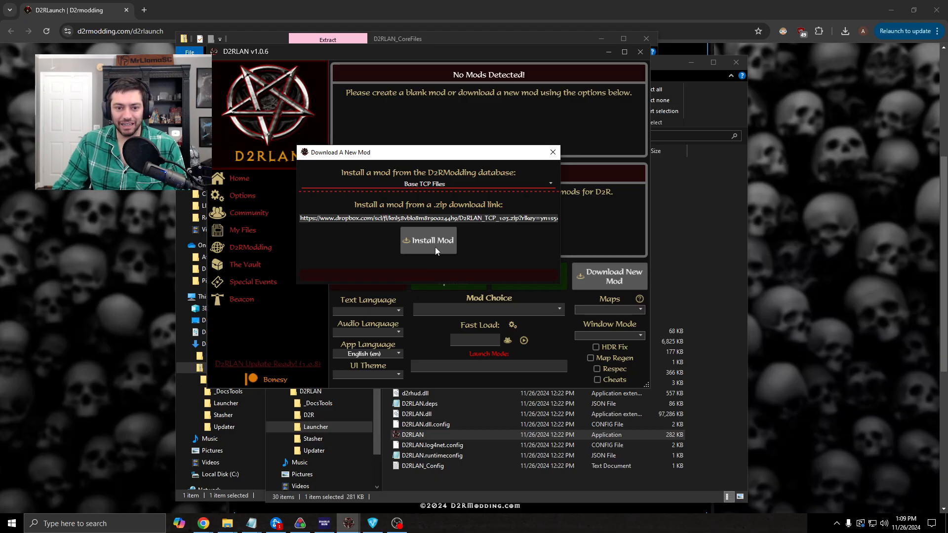
mouse_move(449, 245)
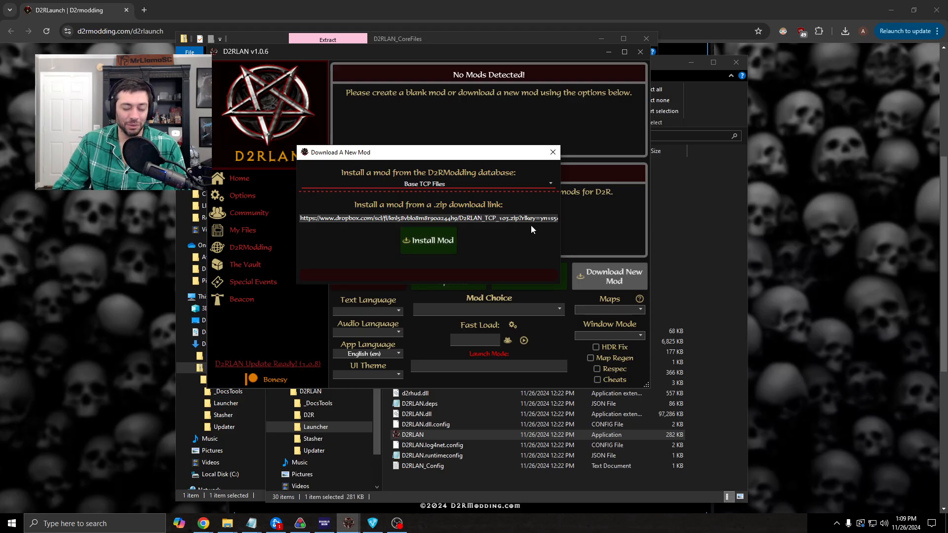
mouse_move(516, 234)
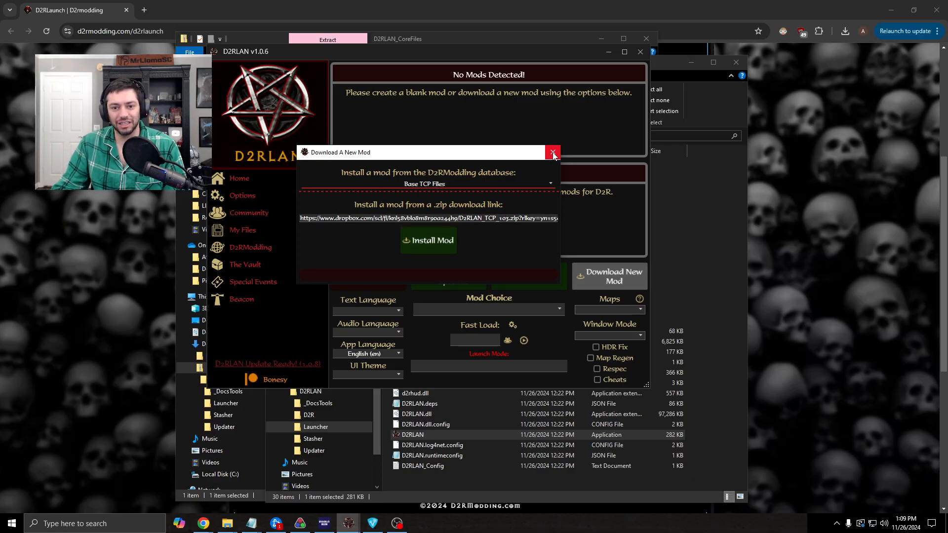
mouse_move(551, 152)
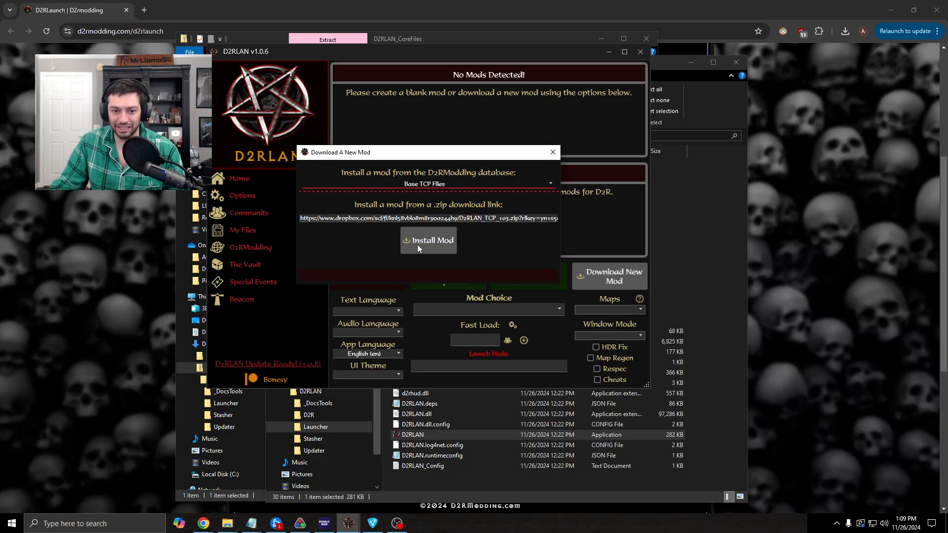
left_click(551, 152)
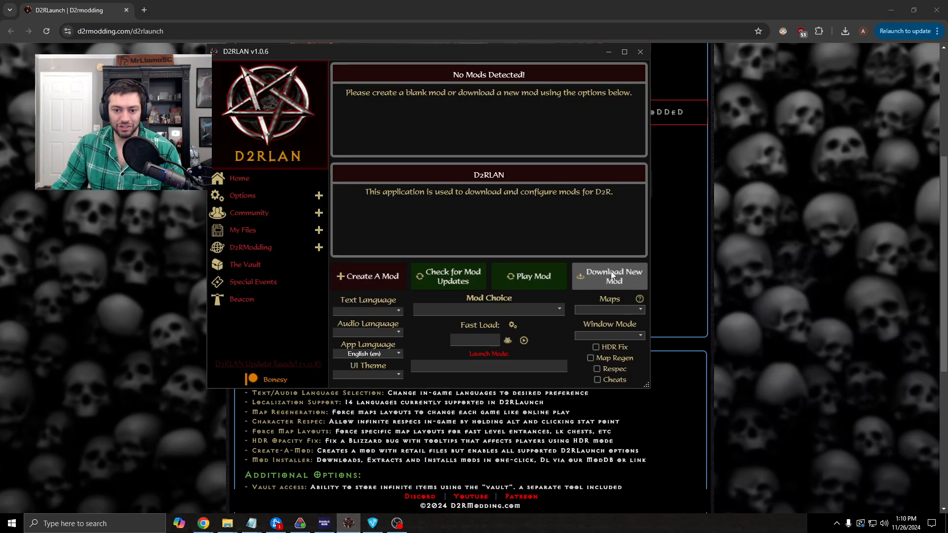
left_click(610, 275)
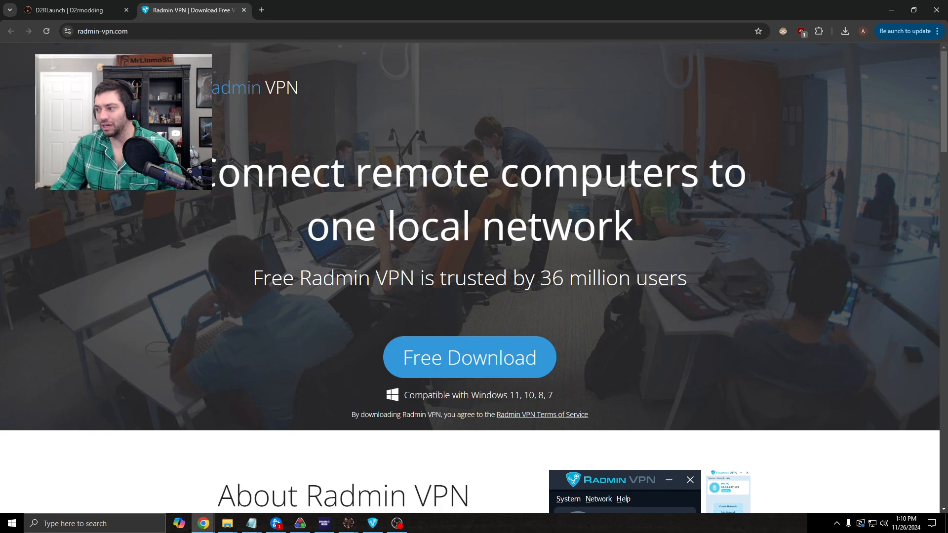
mouse_move(245, 15)
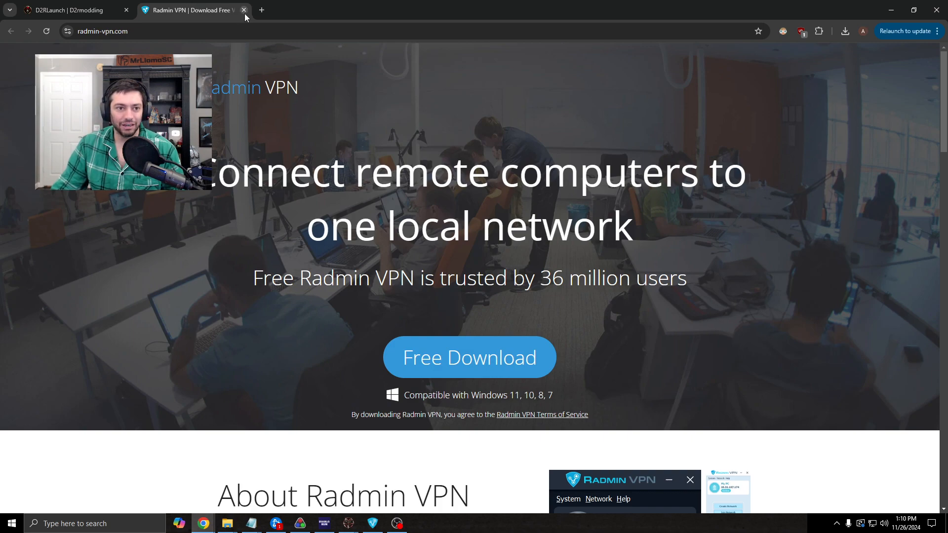
mouse_move(190, 10)
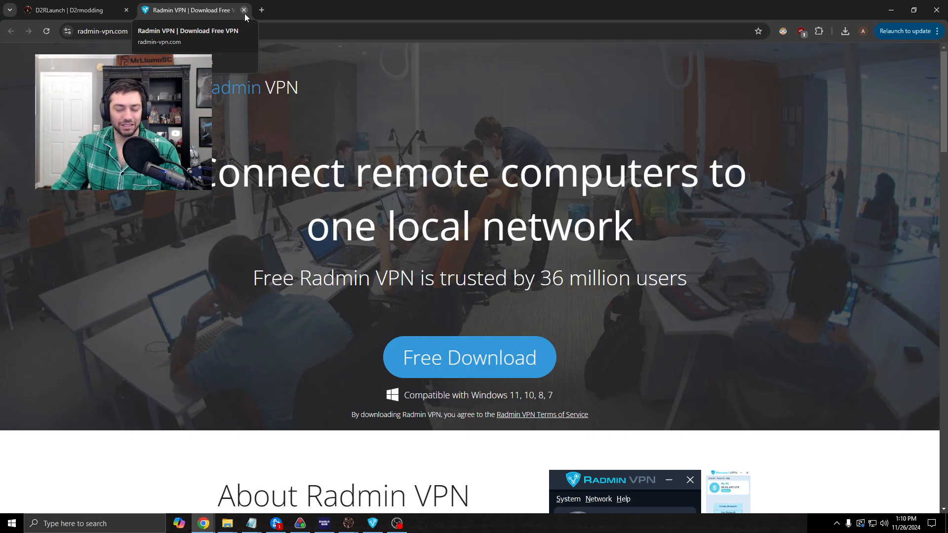
Close the Radmin VPN tab, leaving only the D2RLaunch page in Chrome.
left_click(72, 10)
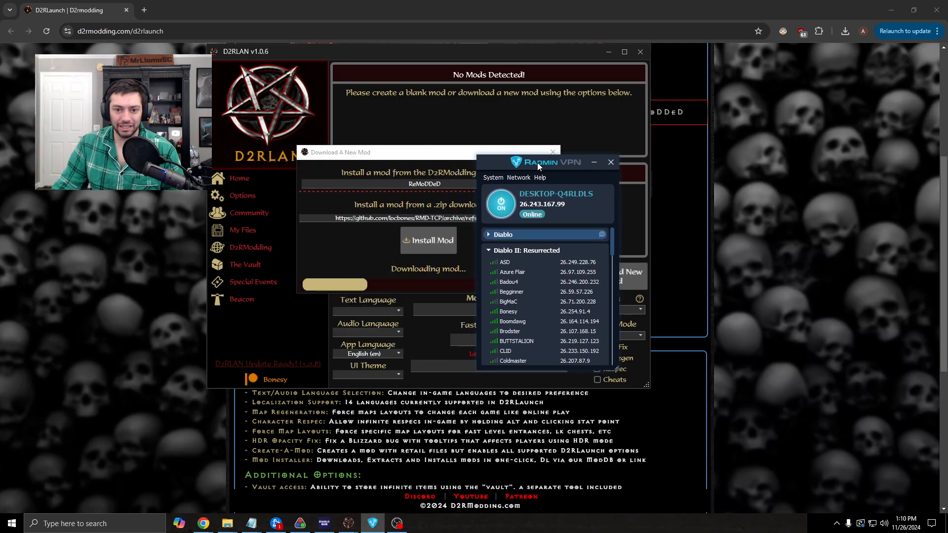
left_click_drag(547, 162, 656, 160)
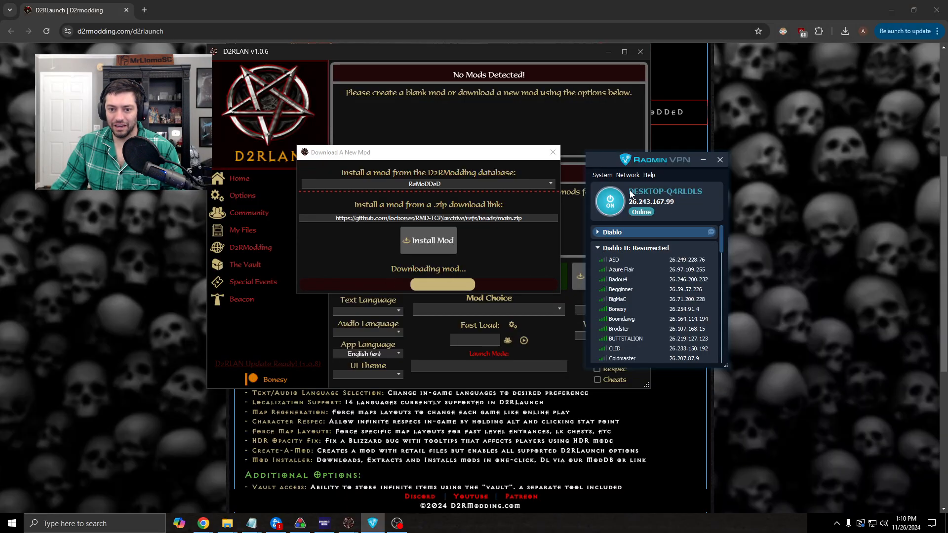
left_click(627, 175)
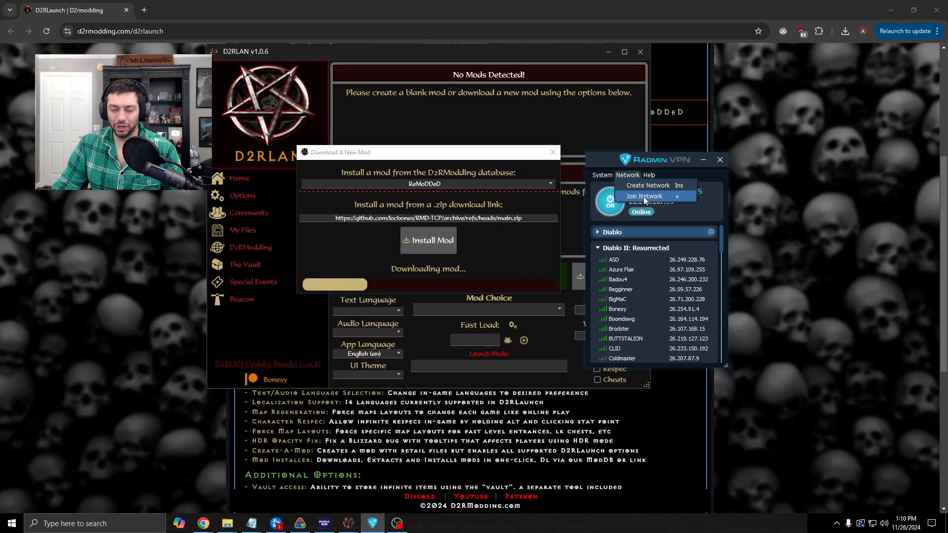
left_click(644, 195)
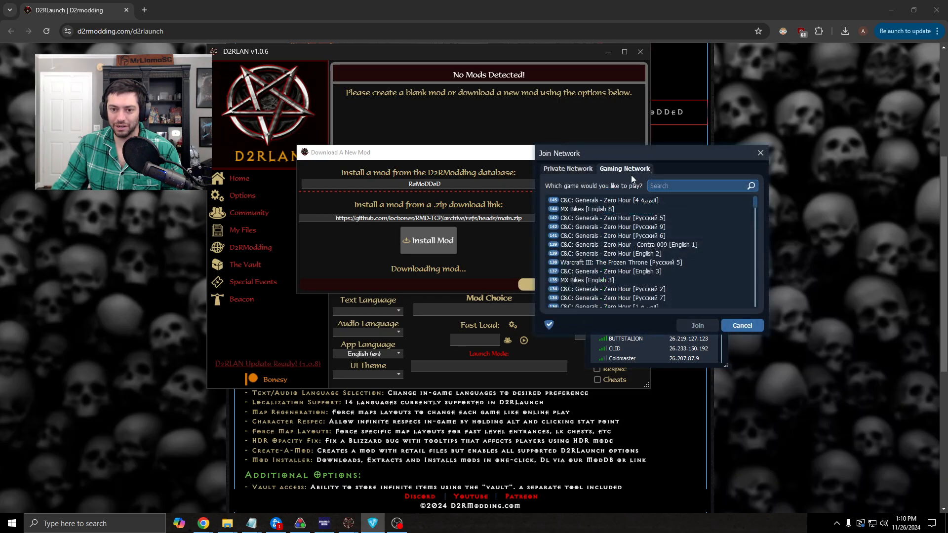
left_click(567, 169)
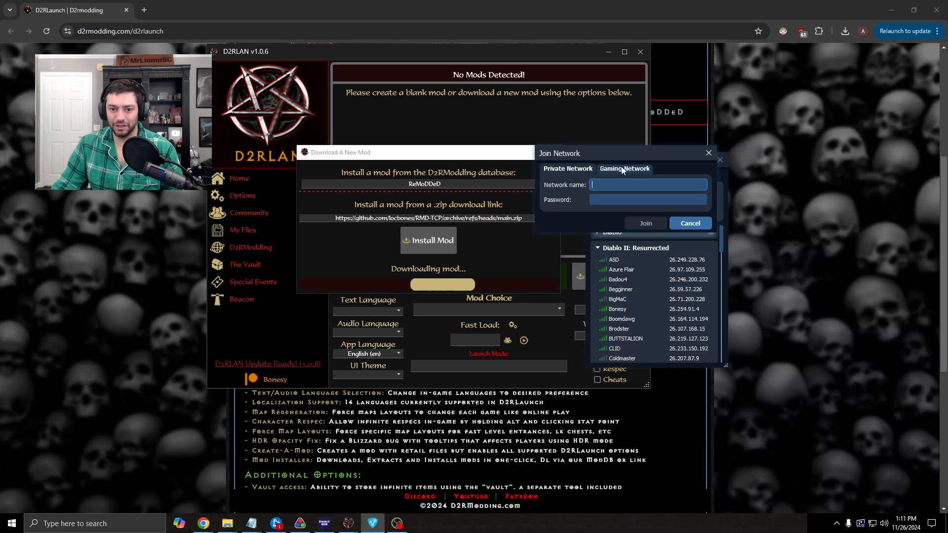
left_click(649, 185)
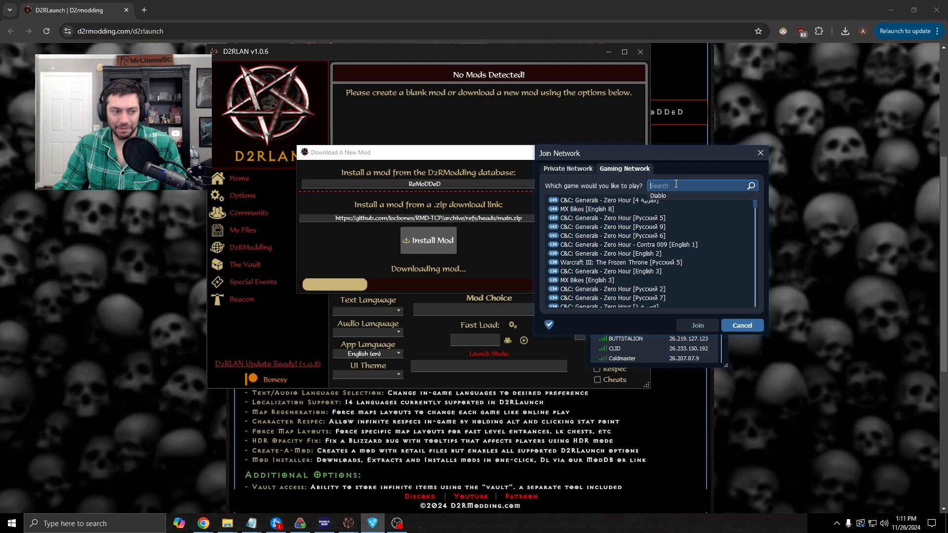
type("Diablo")
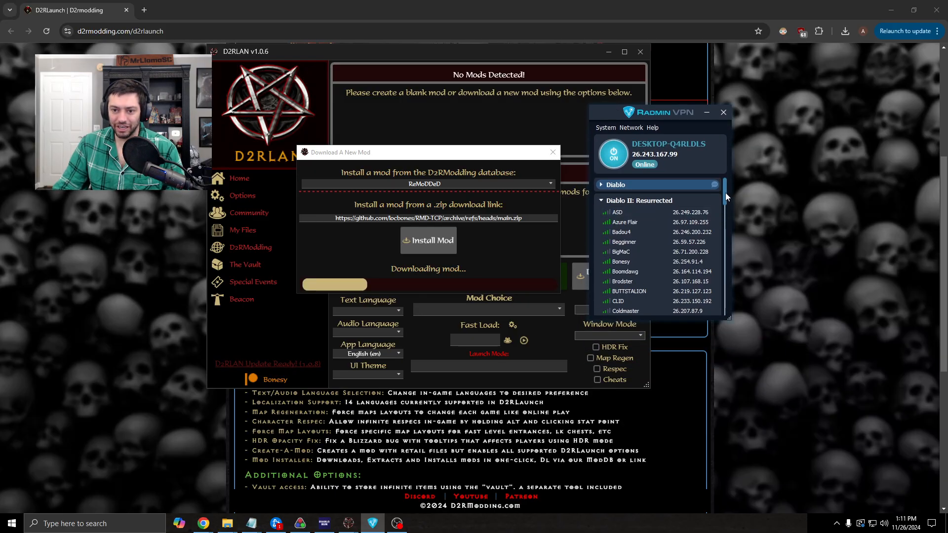
Scroll down through the Diablo II: Resurrected network's peer list.
scroll("down", 3)
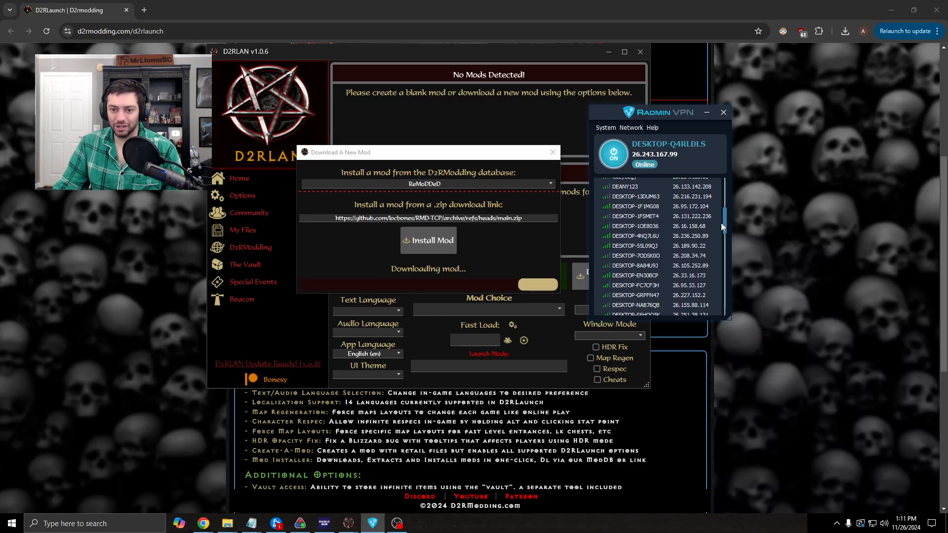
scroll("down", 3)
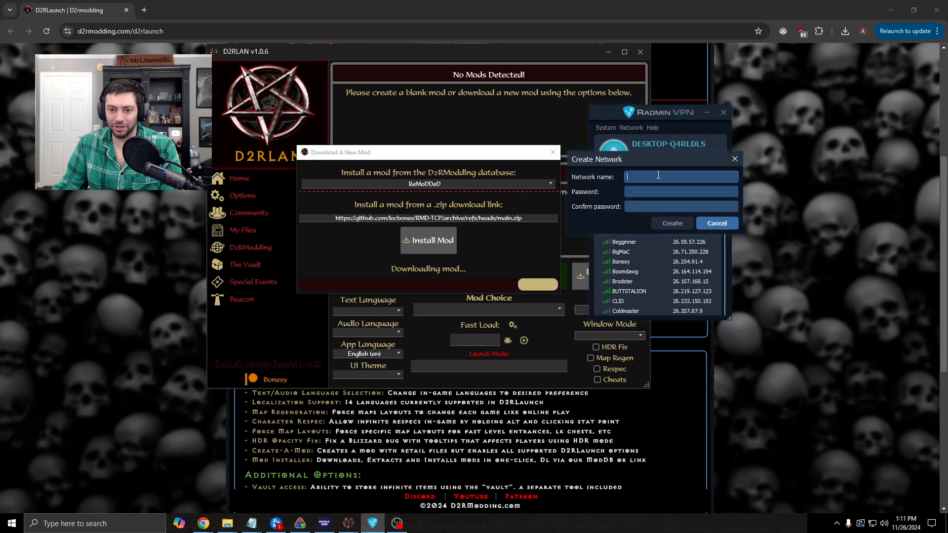
Cancel the Create Network dialog without entering a name.
left_click(681, 206)
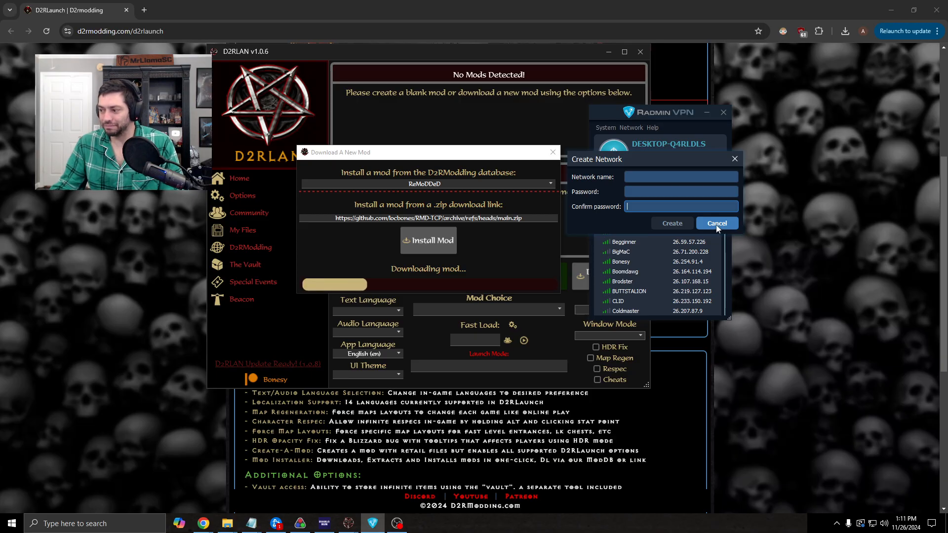
left_click(717, 224)
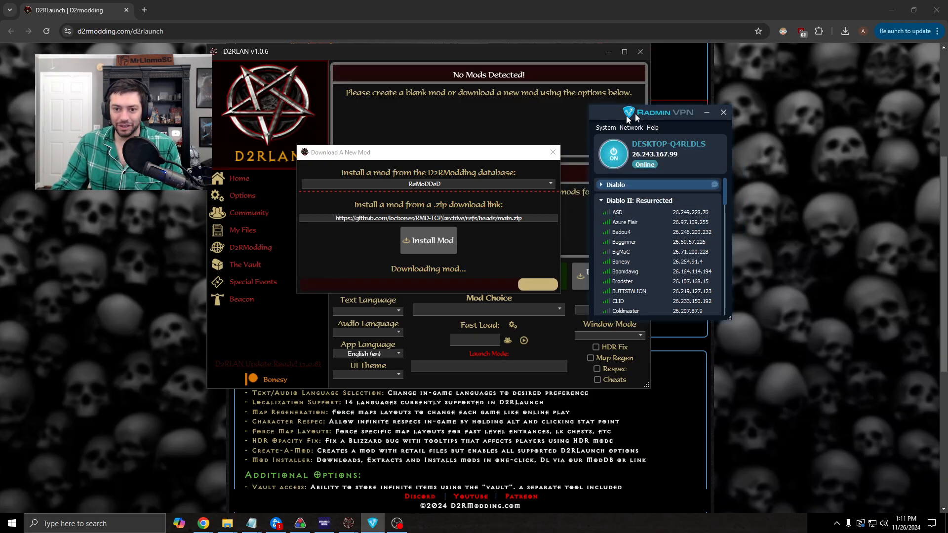